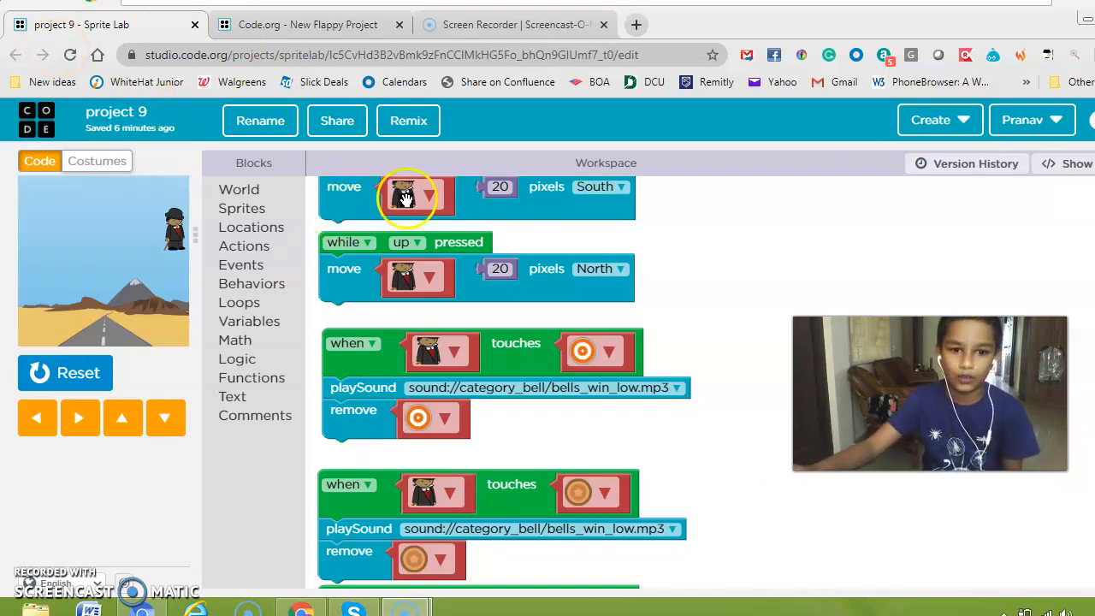
{"action": "mouse_move", "coordinate": [397, 180]}
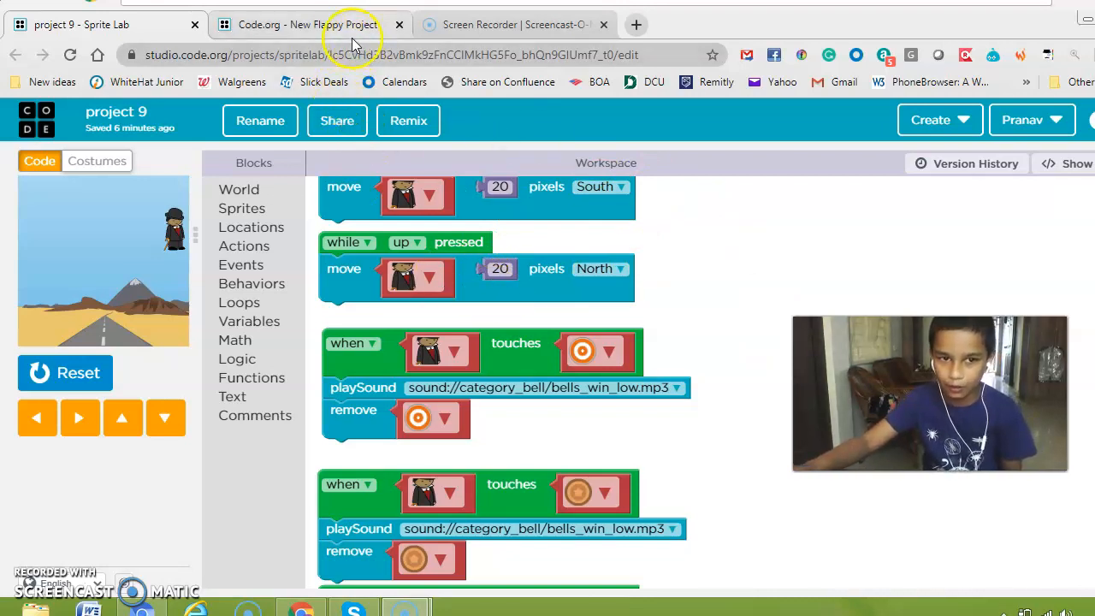
Return from the Flappy tab to Sprite Lab, then open WhiteHat Junior's My Classes.
{"action": "left_click", "coordinate": [308, 24]}
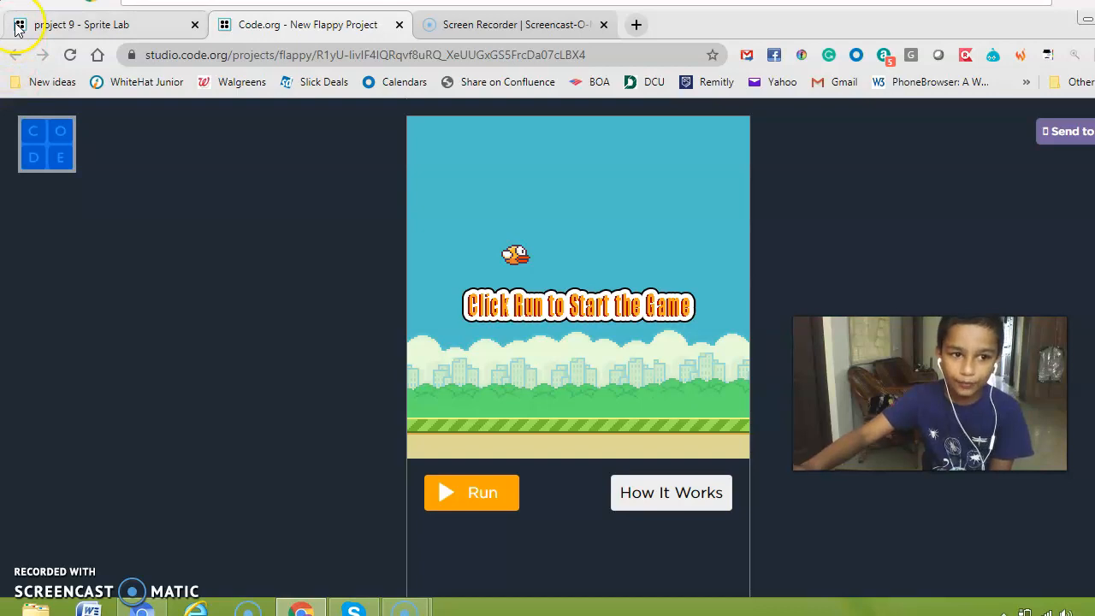
{"action": "left_click", "coordinate": [85, 24]}
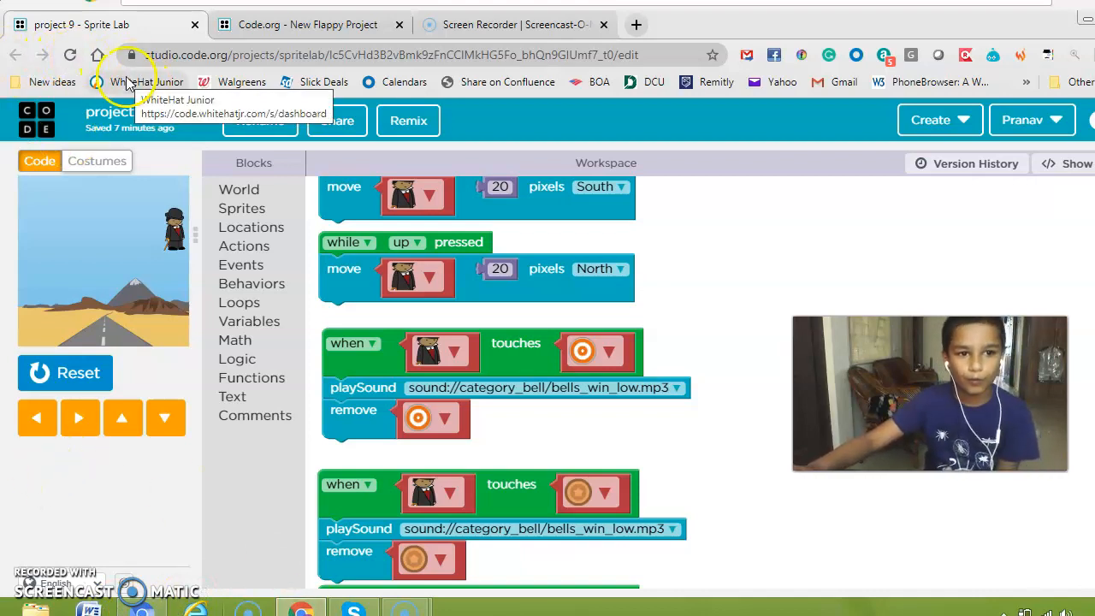
{"action": "left_click", "coordinate": [145, 82]}
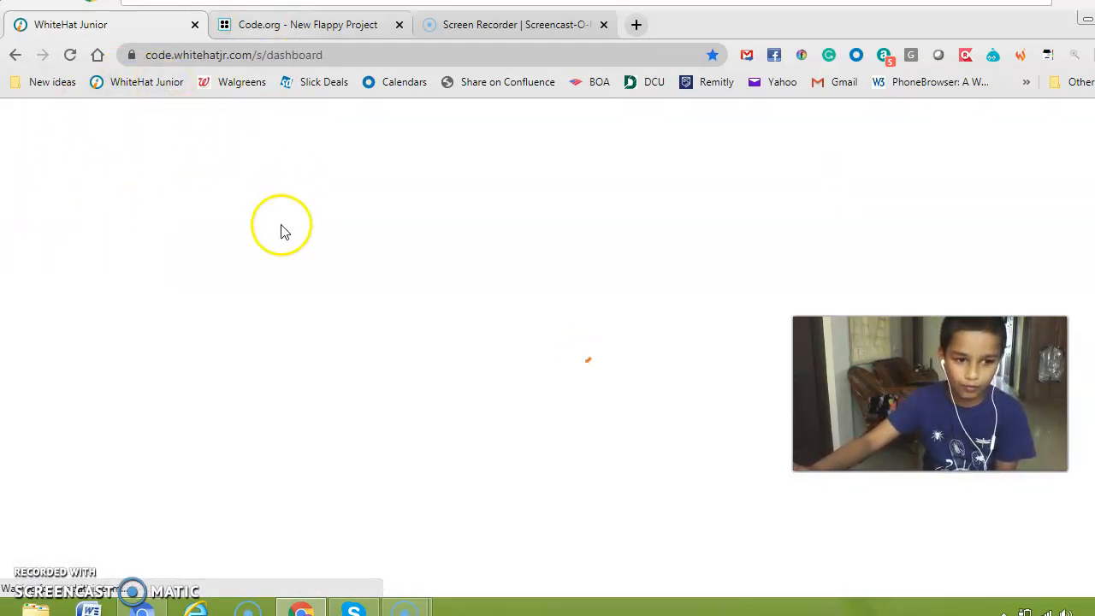
{"action": "mouse_move", "coordinate": [395, 351]}
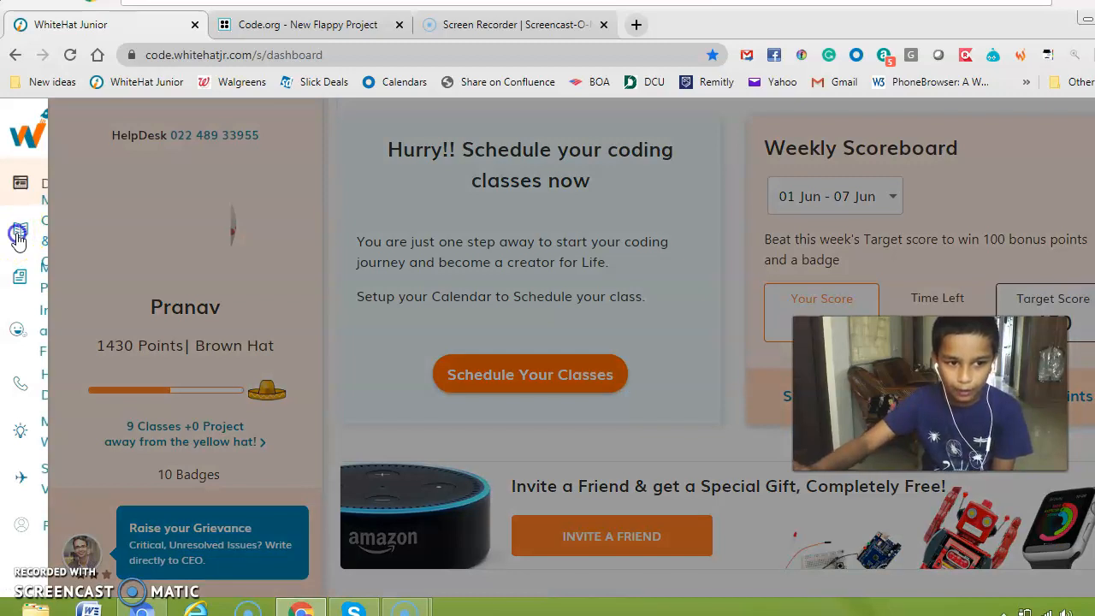
{"action": "left_click", "coordinate": [20, 231]}
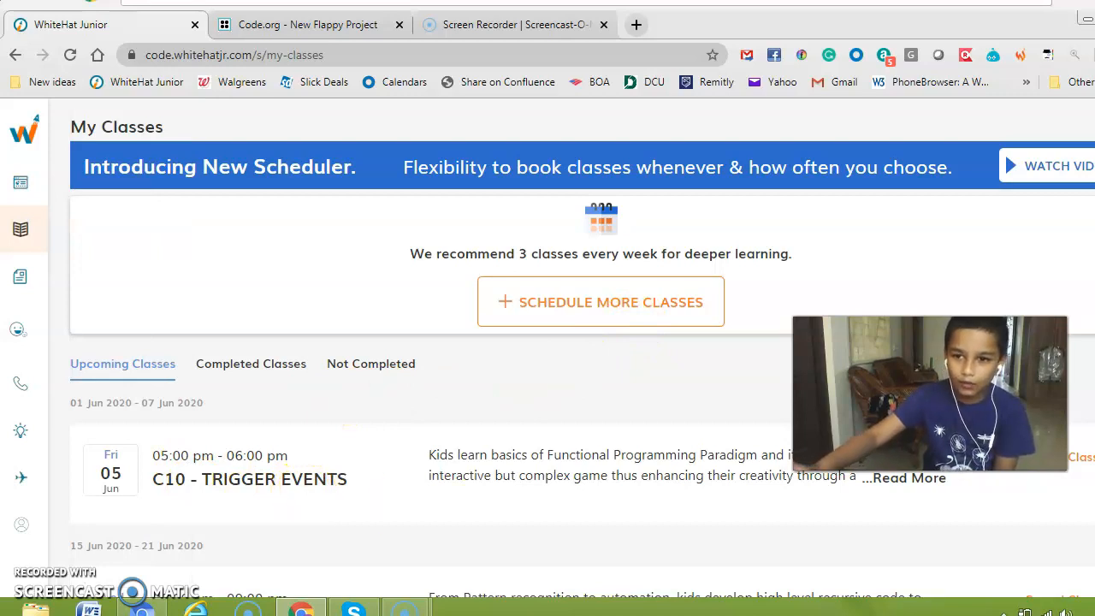
Show Completed Classes and expand the C9 - CONDITIONAL LOOP class details.
{"action": "scroll", "scroll_direction": "down", "scroll_amount": 3}
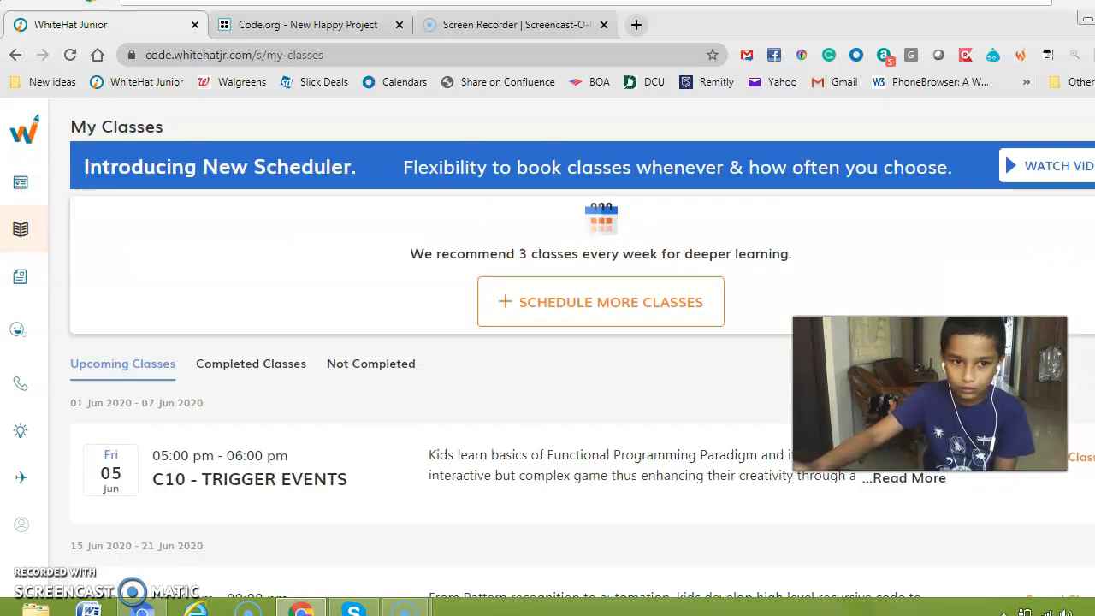
{"action": "left_click", "coordinate": [251, 364]}
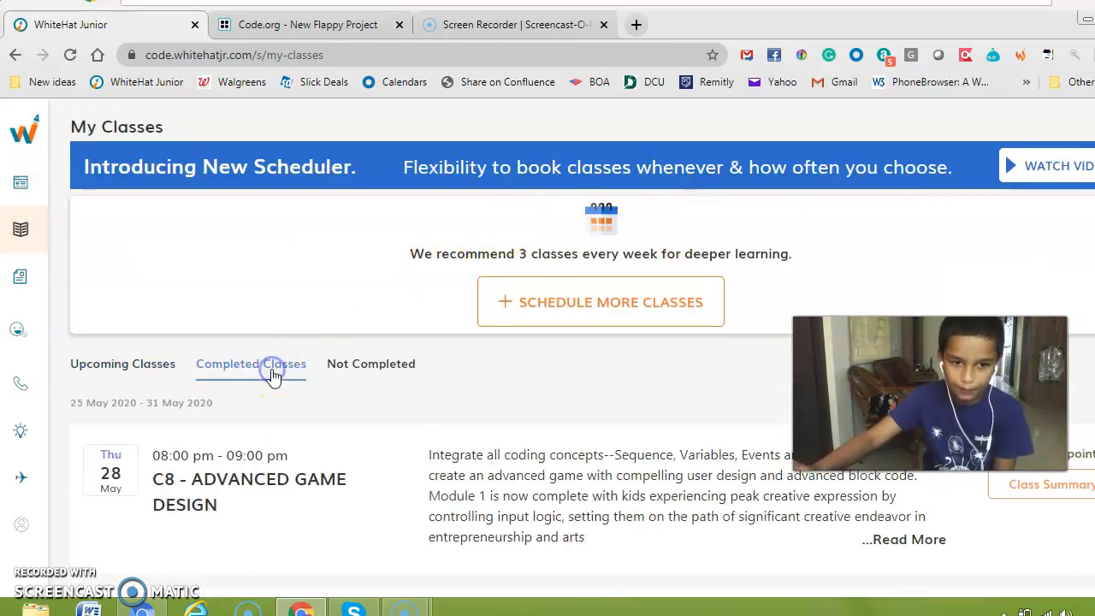
{"action": "left_click", "coordinate": [273, 373]}
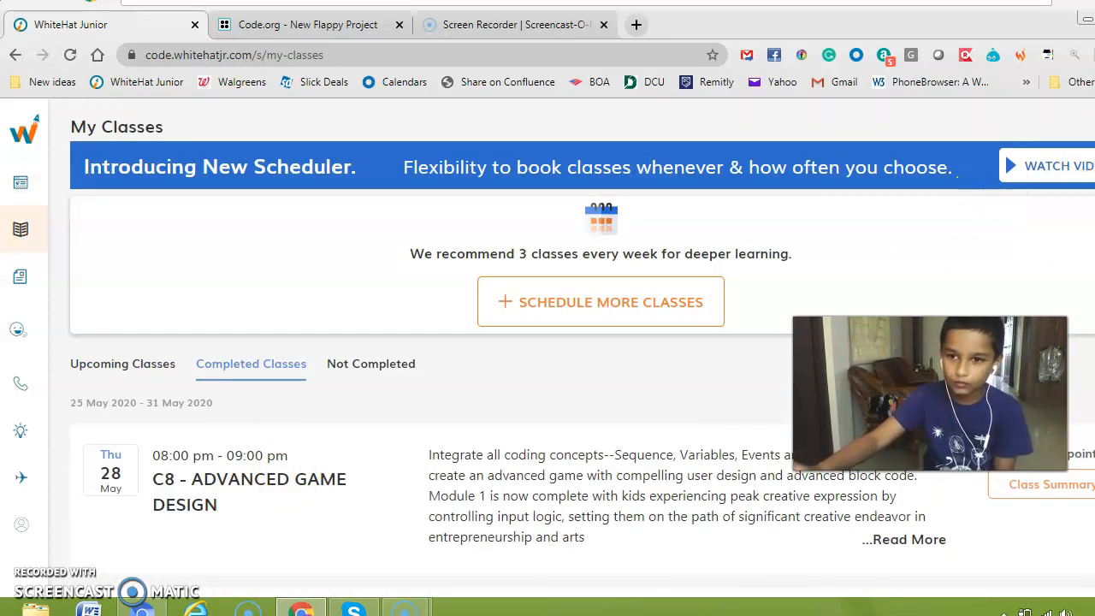
{"action": "scroll", "scroll_direction": "down", "scroll_amount": 3}
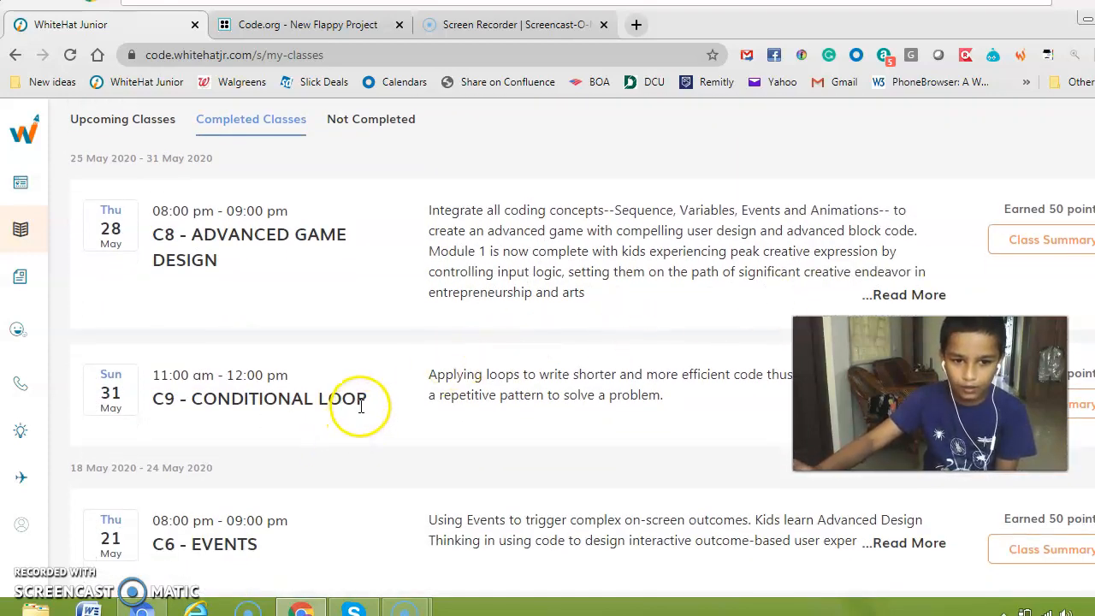
{"action": "mouse_move", "coordinate": [197, 429]}
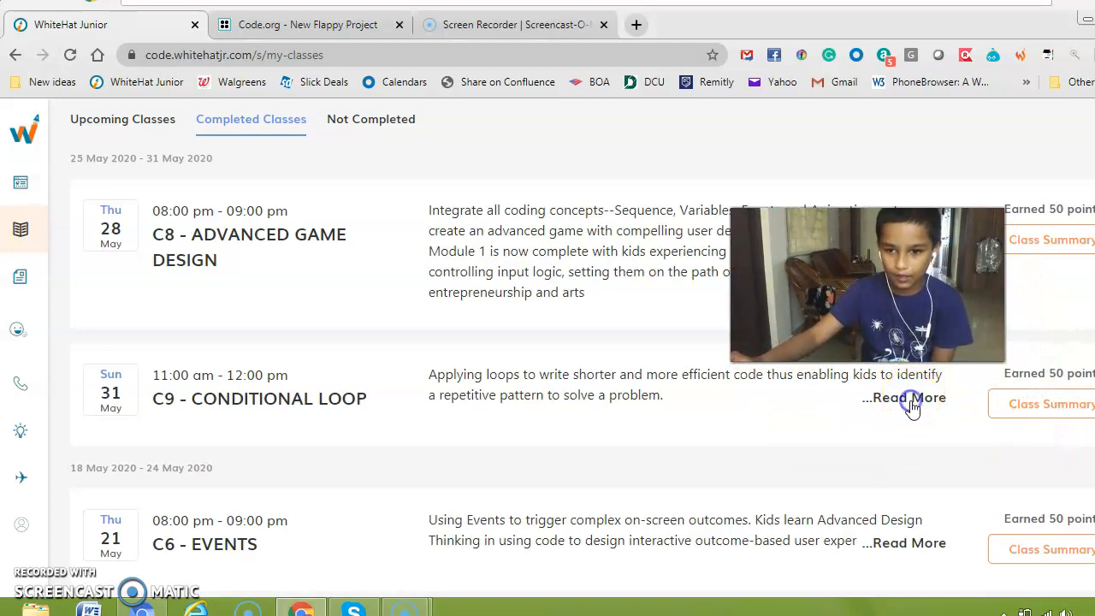
{"action": "left_click", "coordinate": [904, 397]}
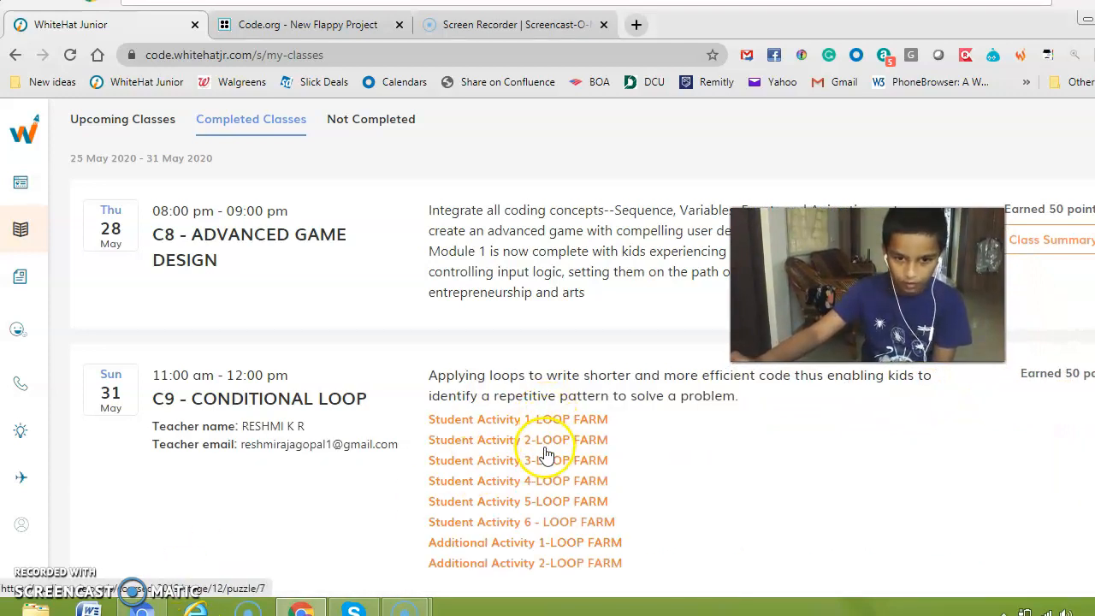
Open the Loop Farm student activity and pick the lesson's first puzzle in the progress bar.
{"action": "left_click", "coordinate": [517, 440]}
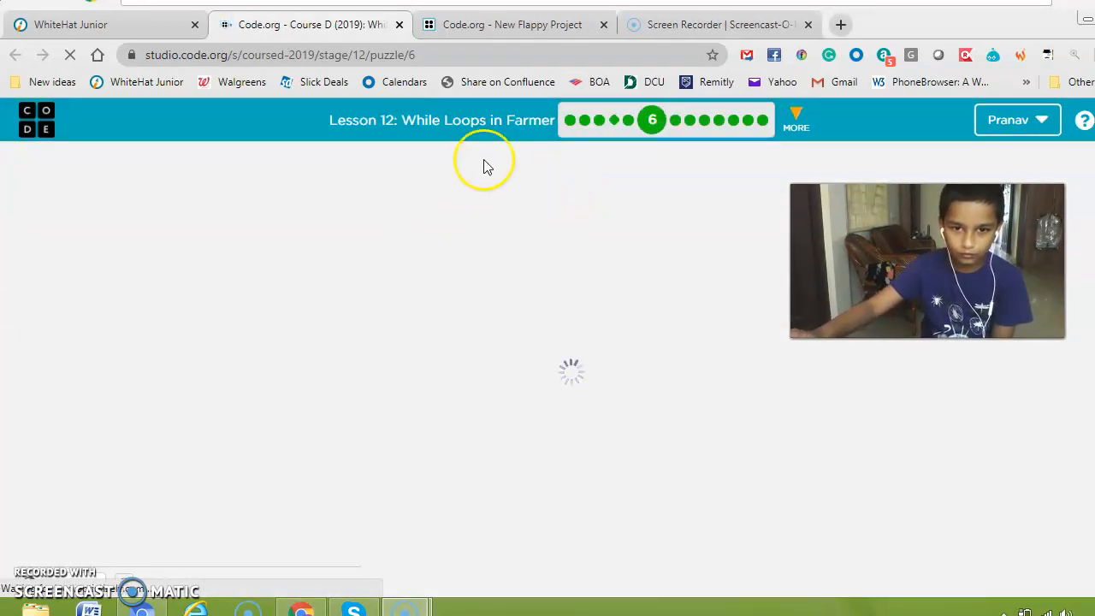
{"action": "left_click", "coordinate": [571, 119]}
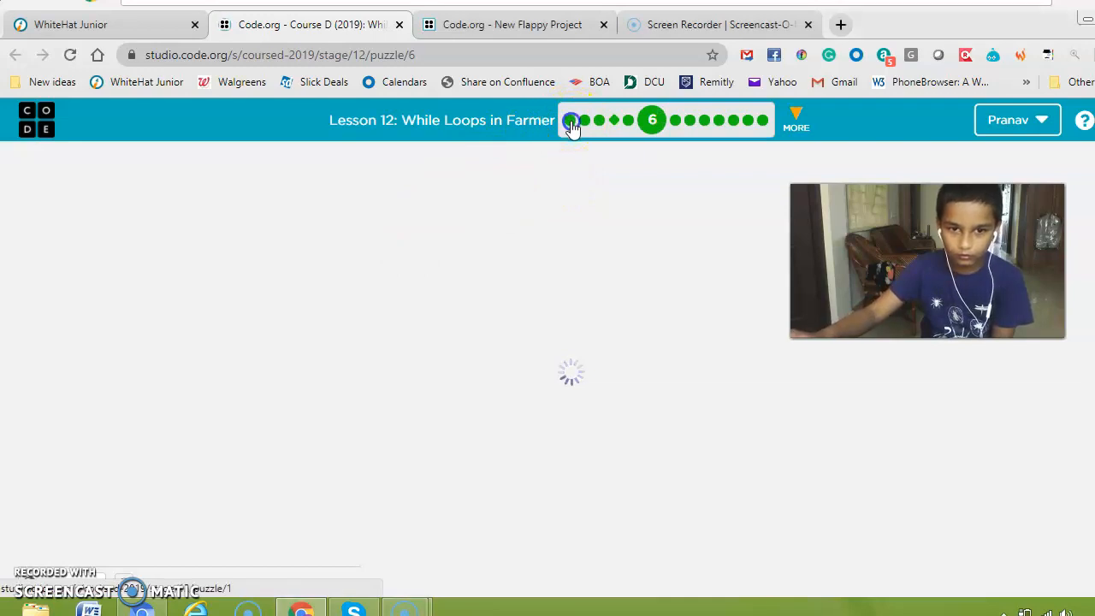
Go to Lesson 12 puzzle 1 and dismiss its farmer instructions popup.
{"action": "left_click", "coordinate": [571, 120]}
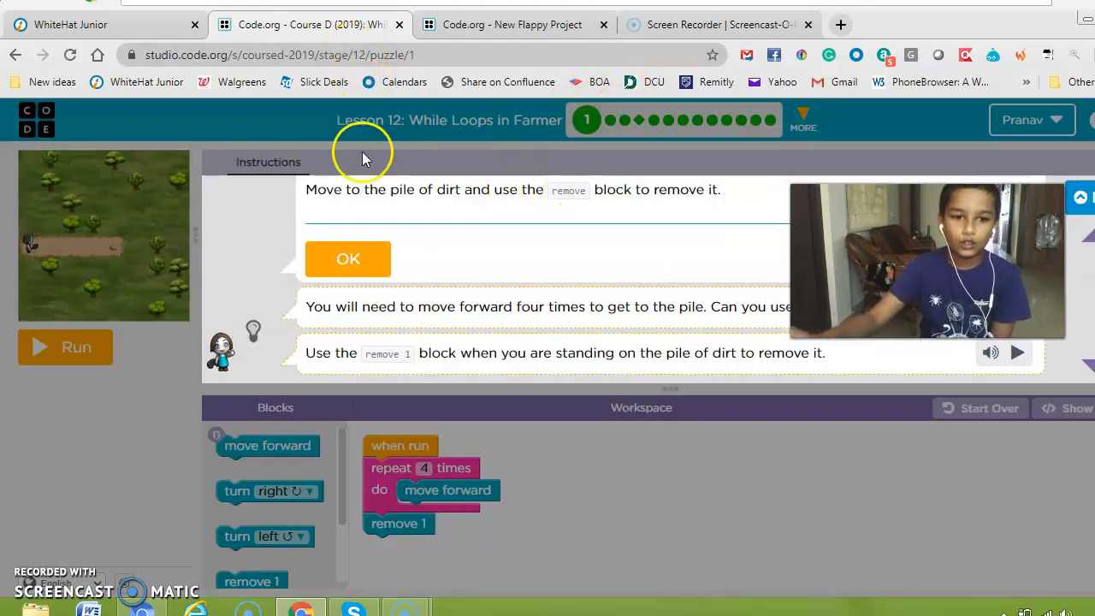
{"action": "mouse_move", "coordinate": [565, 312]}
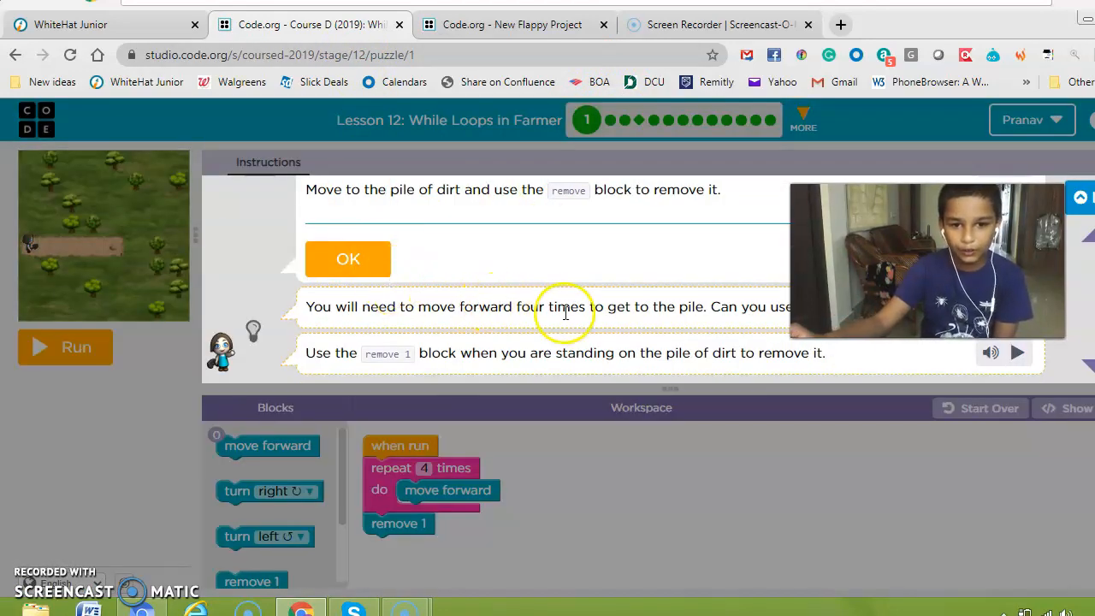
{"action": "mouse_move", "coordinate": [670, 329]}
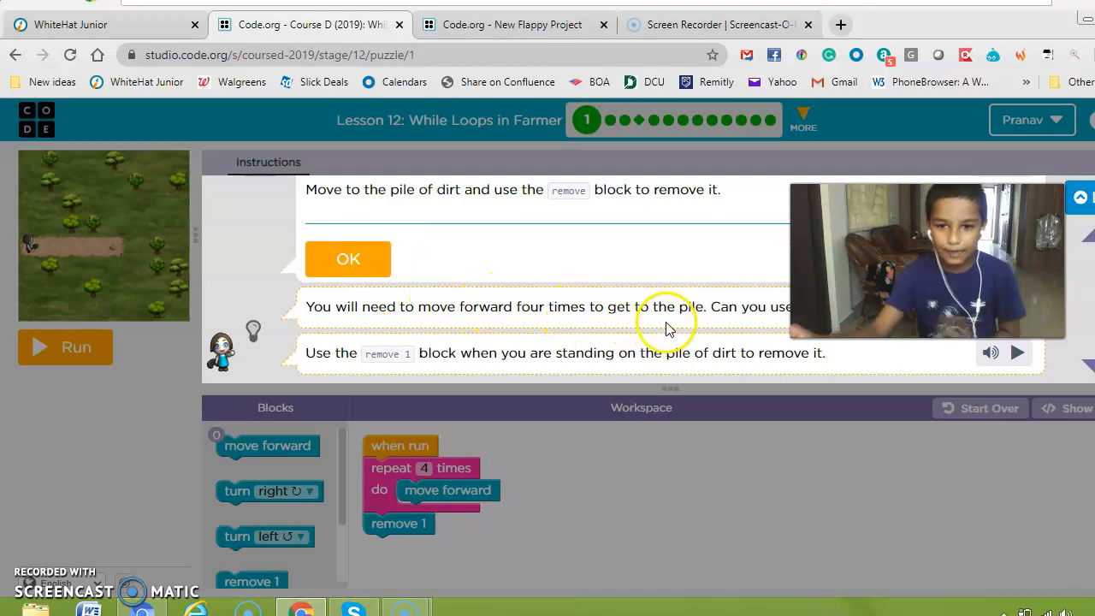
{"action": "mouse_move", "coordinate": [299, 317]}
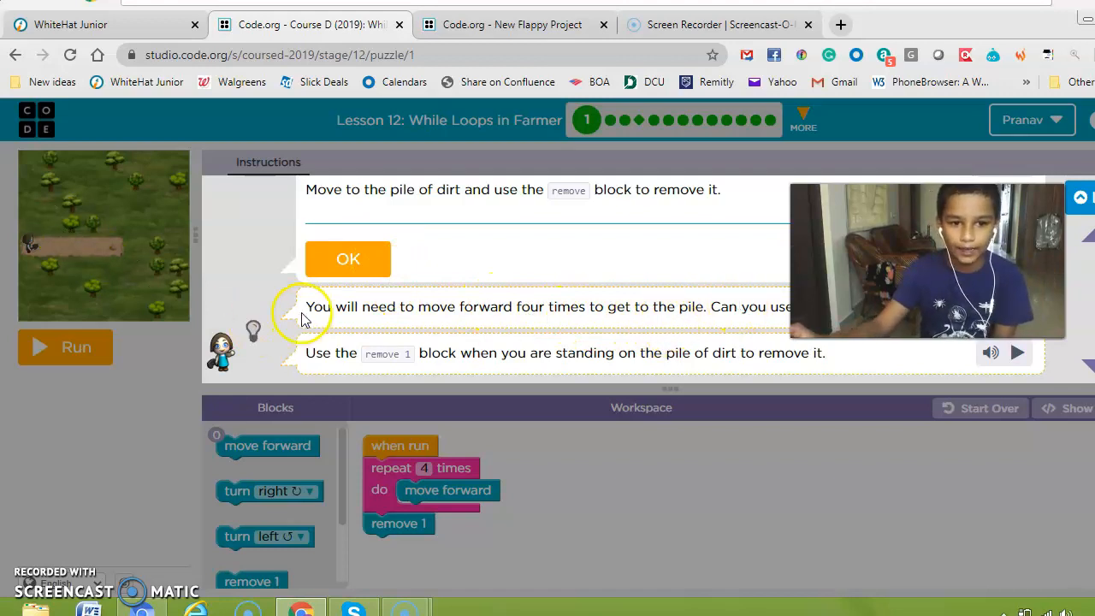
{"action": "left_click", "coordinate": [348, 258]}
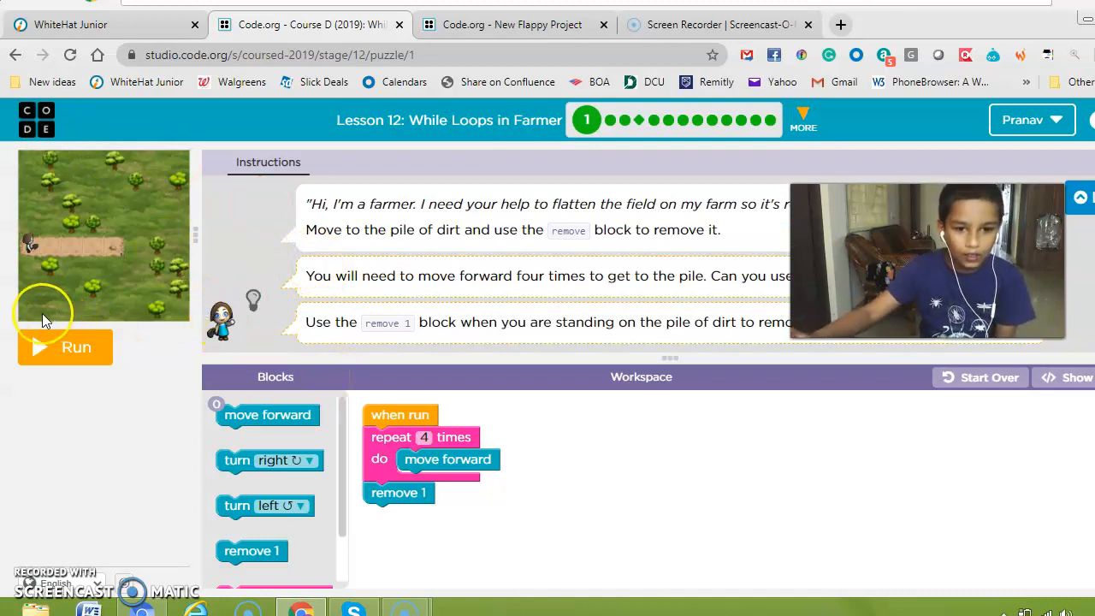
{"action": "mouse_move", "coordinate": [577, 381]}
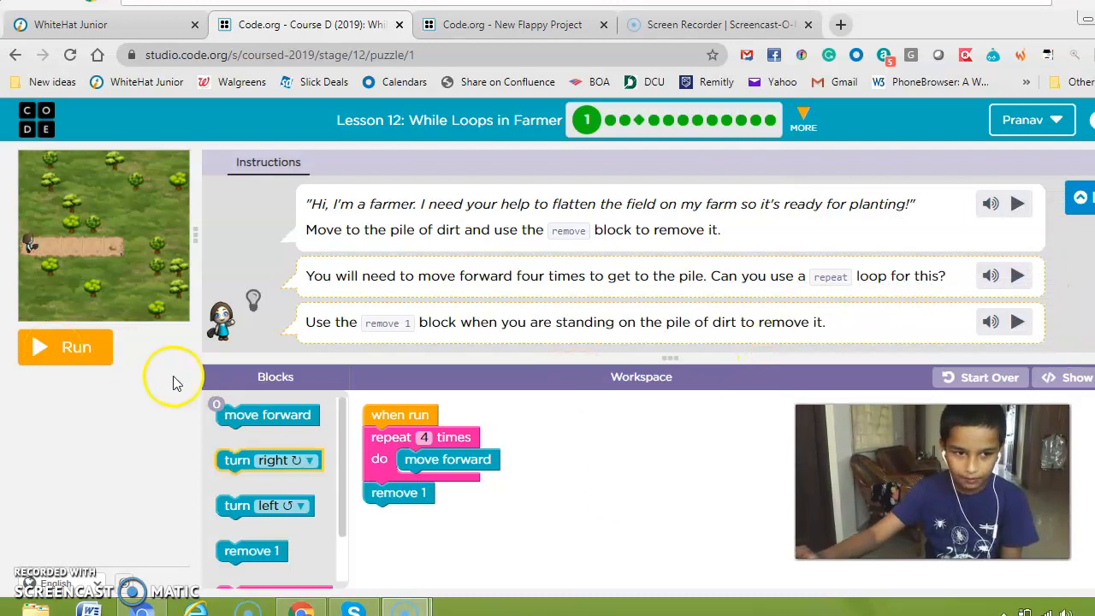
Run the repeat-4-times move forward, remove 1 program to clear the dirt pile.
{"action": "left_click", "coordinate": [65, 347]}
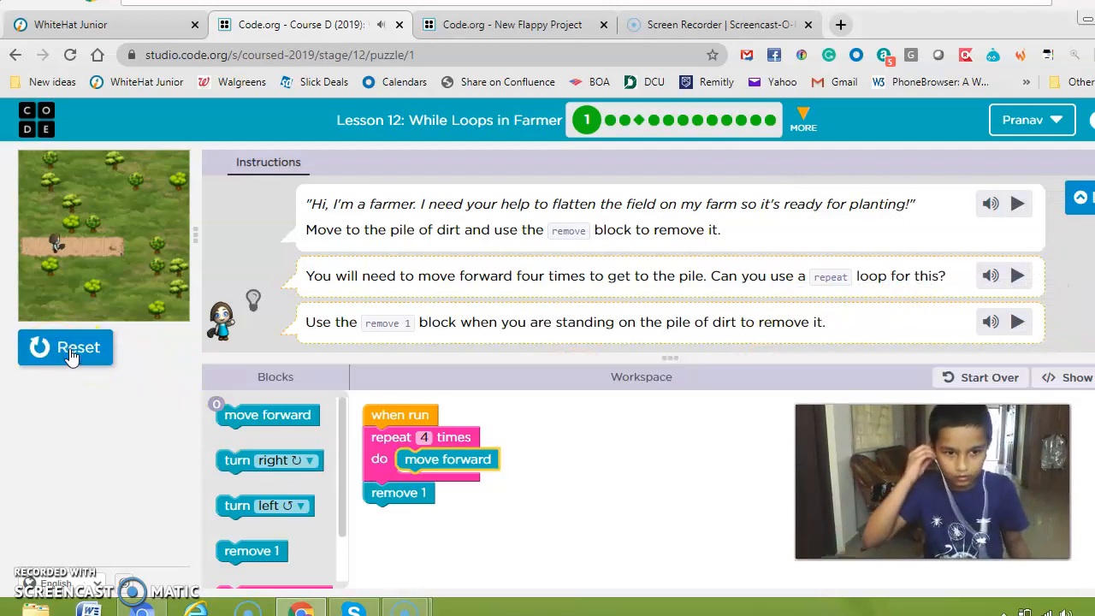
{"action": "left_click", "coordinate": [66, 348]}
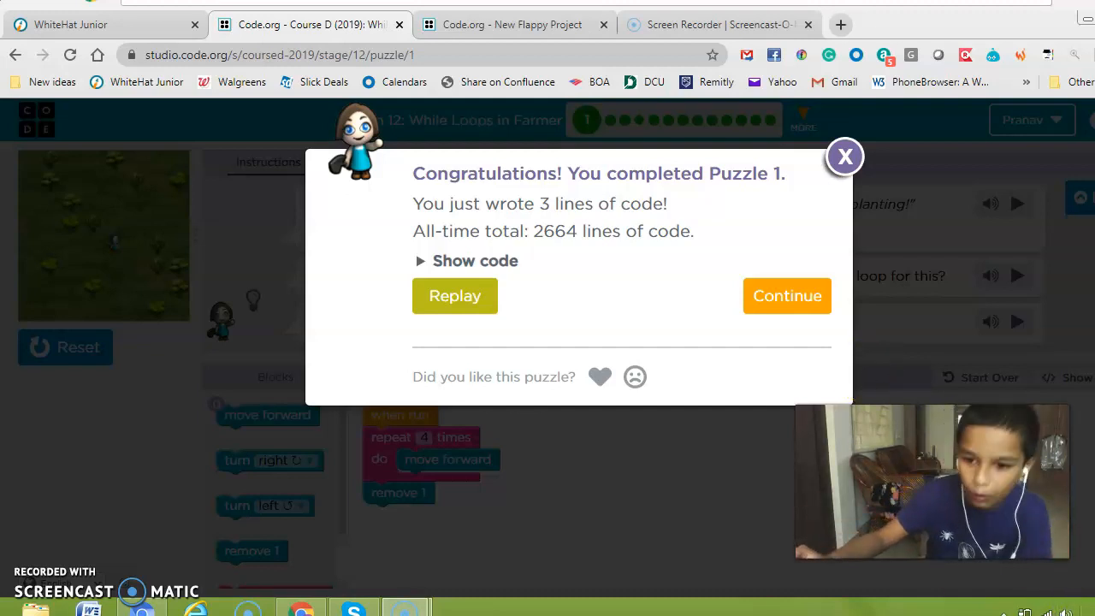
{"action": "mouse_move", "coordinate": [1056, 606]}
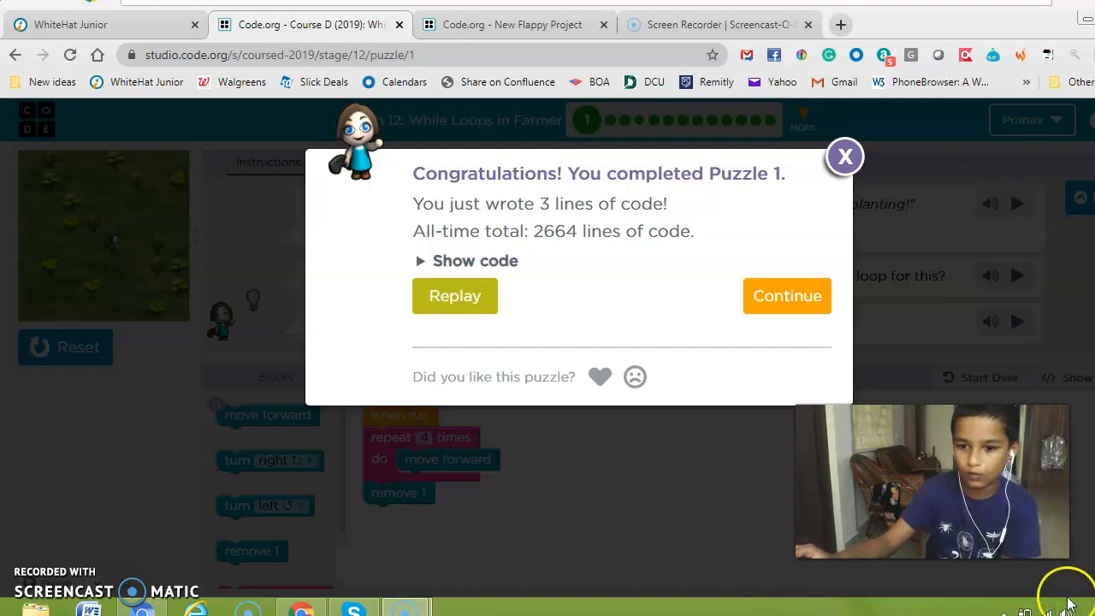
{"action": "mouse_move", "coordinate": [958, 351]}
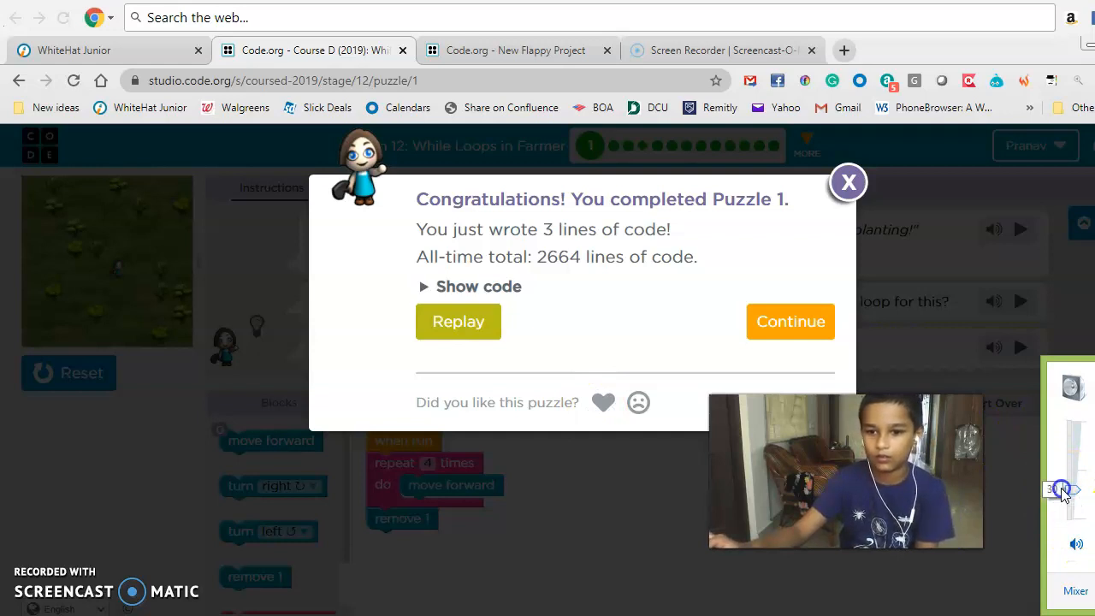
{"action": "mouse_move", "coordinate": [539, 513]}
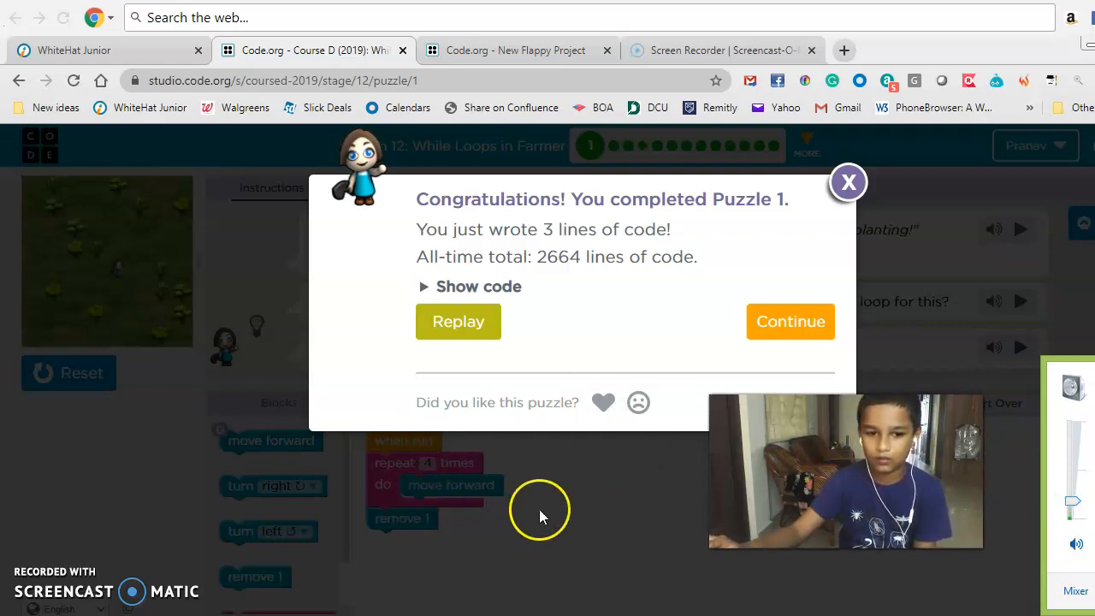
Continue from the Puzzle 1 congratulations dialog to the move forward, repeat 6 times fill 1 puzzle.
{"action": "left_click", "coordinate": [789, 321]}
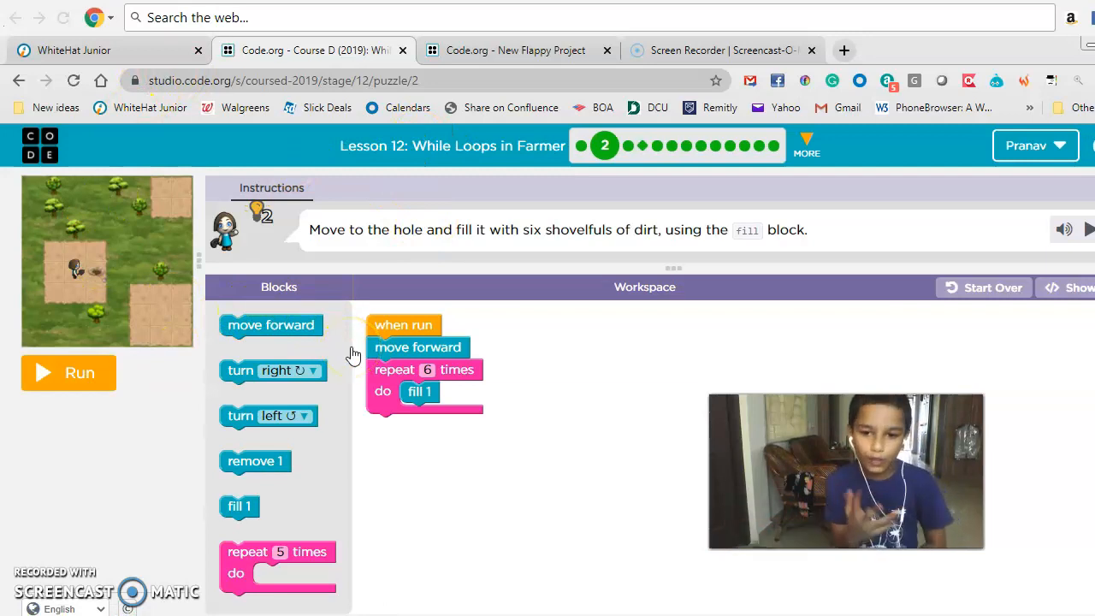
{"action": "mouse_move", "coordinate": [290, 334]}
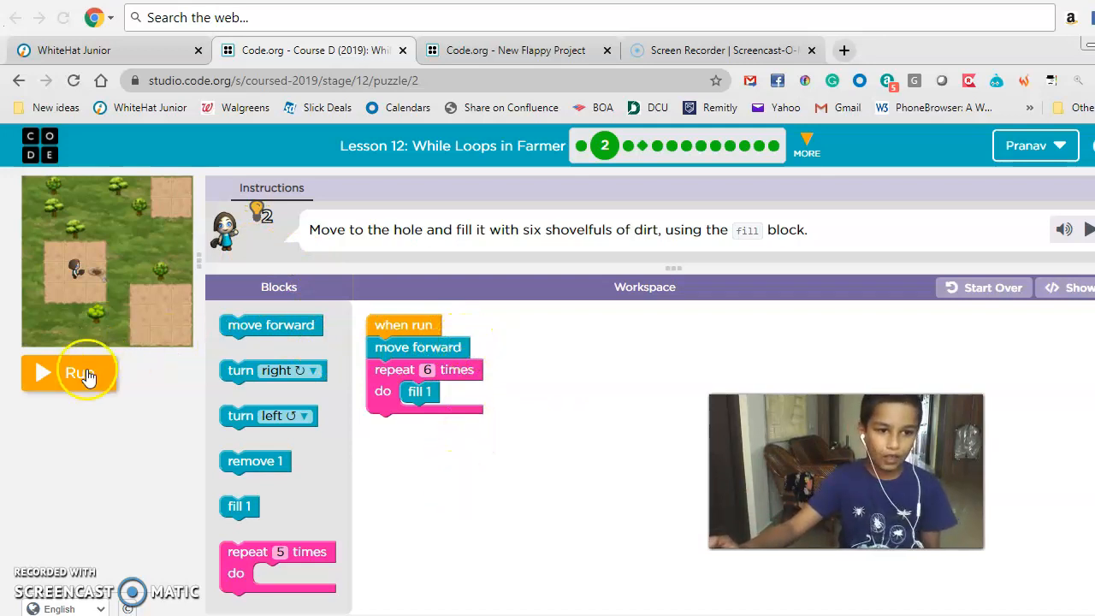
Run the hole-filling program and close the Puzzle 2 congratulations message.
{"action": "left_click", "coordinate": [81, 372]}
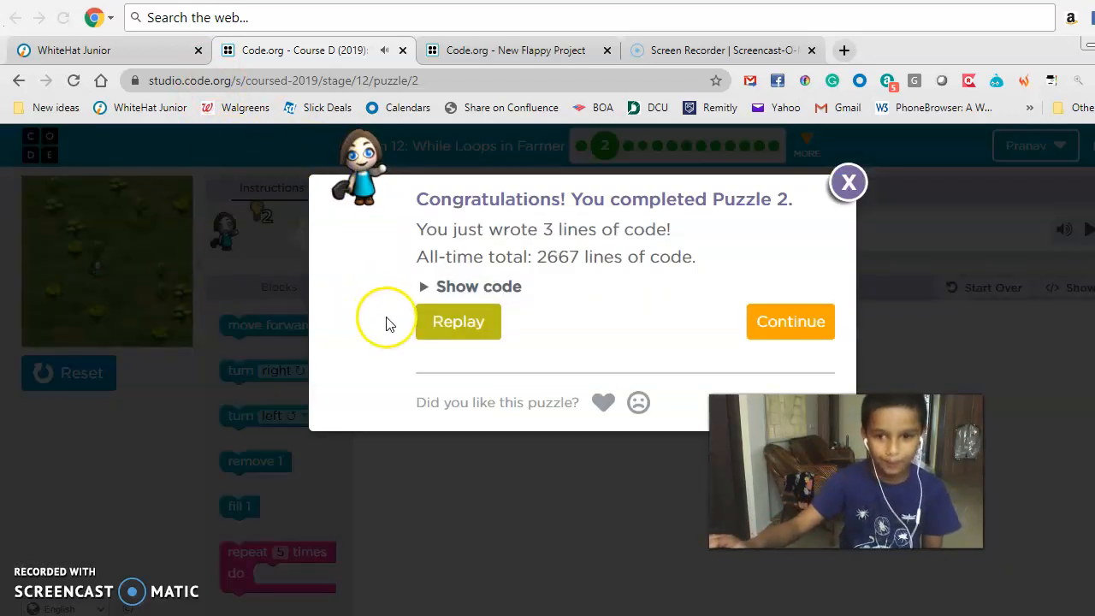
{"action": "mouse_move", "coordinate": [847, 181]}
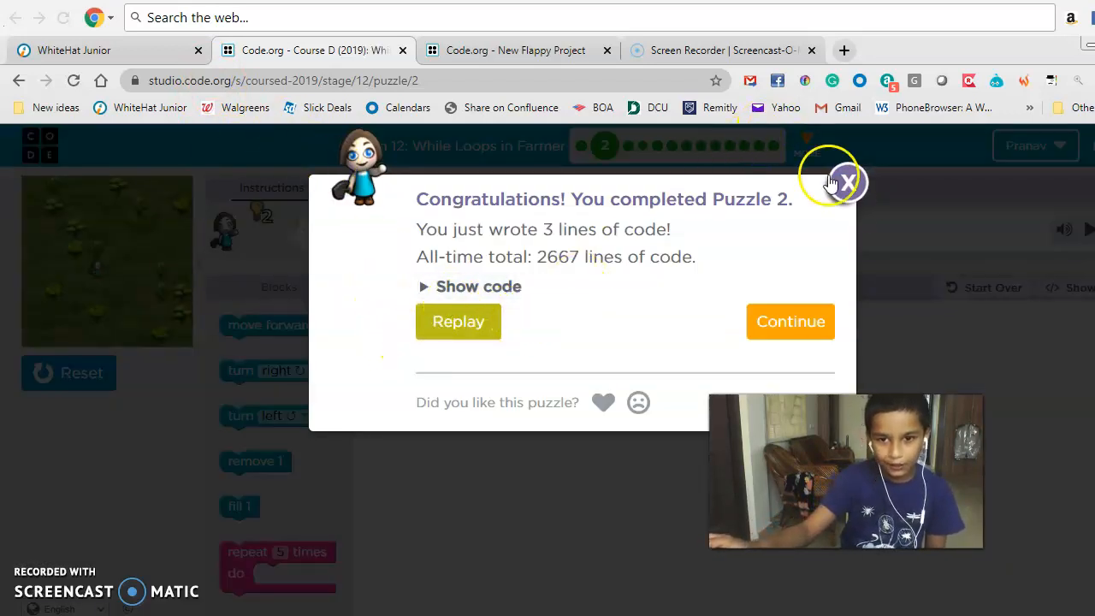
{"action": "left_click", "coordinate": [790, 321]}
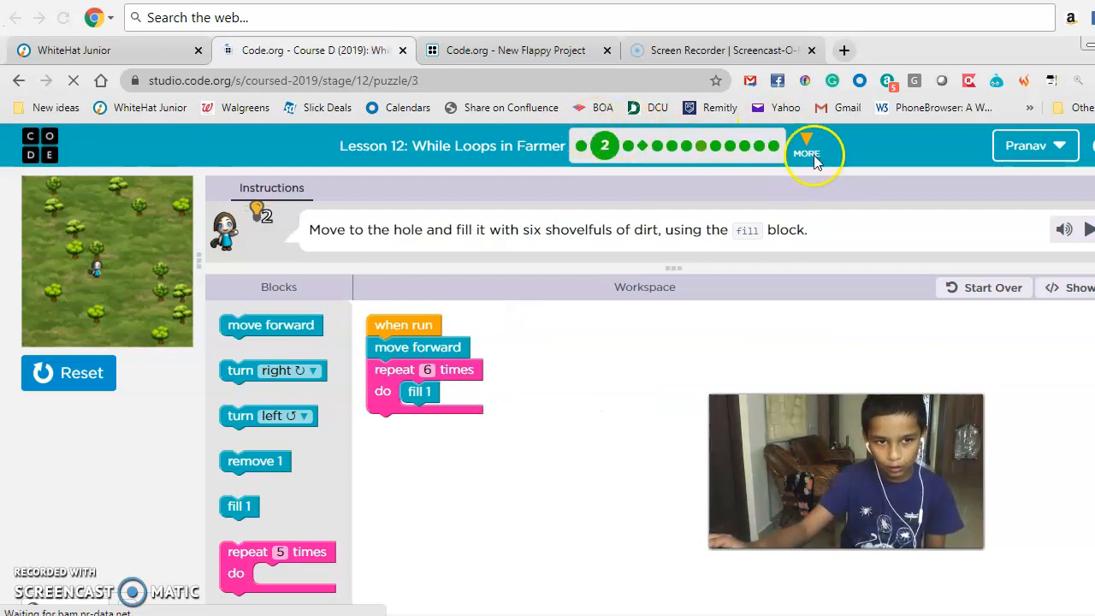